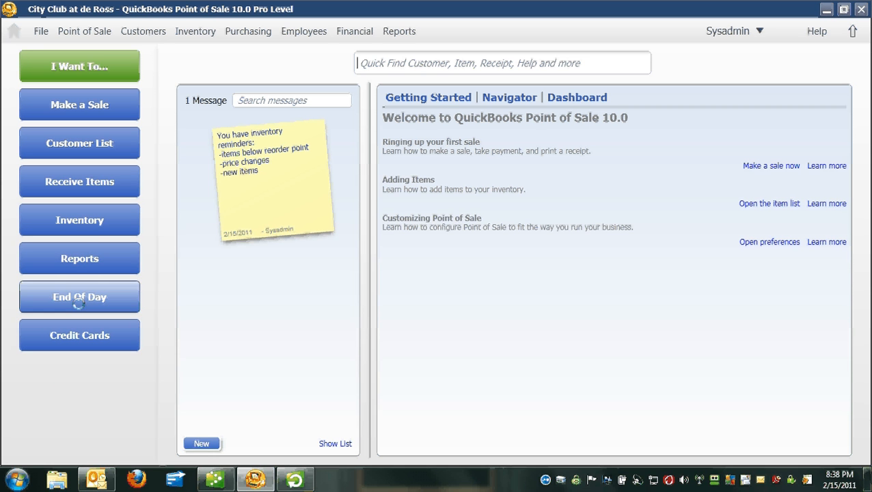
Begin the End of Day process with Run End of Day Report enabled alongside the QuickBooks exchange
left_click(79, 296)
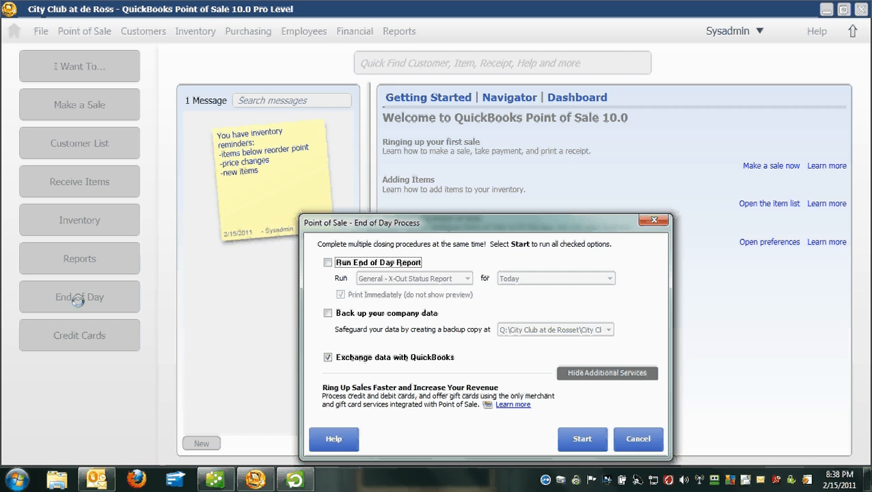
left_click(328, 262)
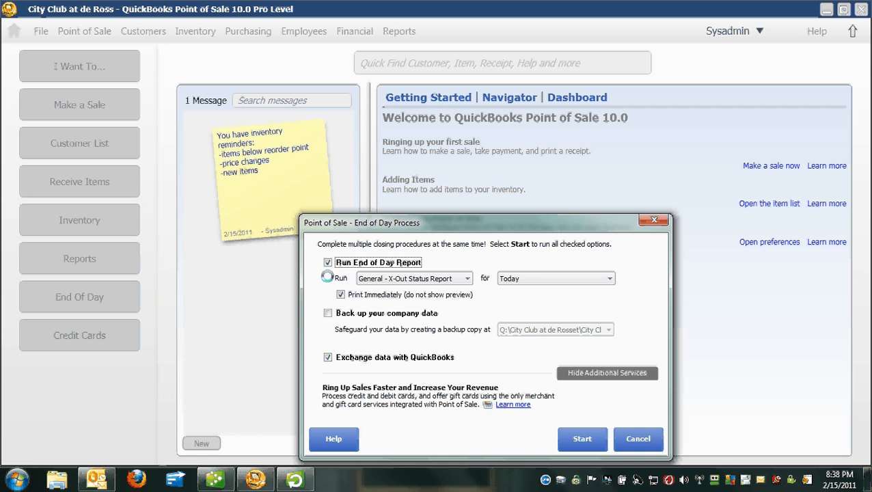
left_click(328, 277)
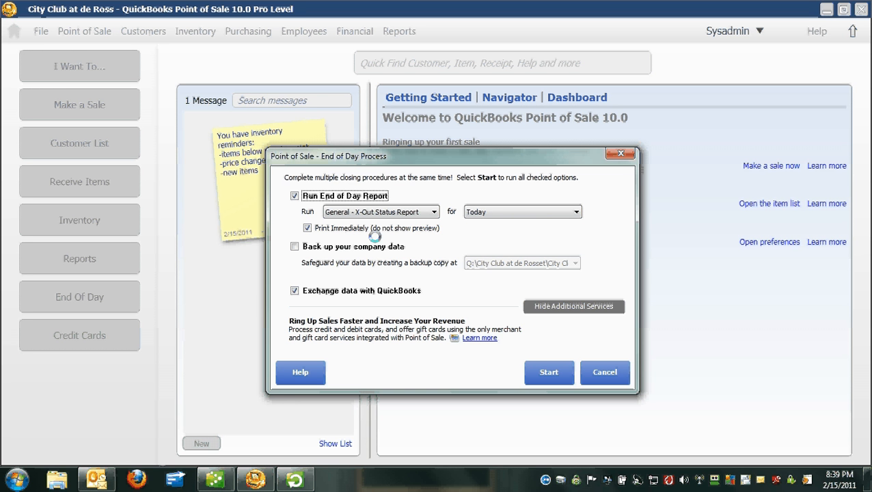
mouse_move(443, 268)
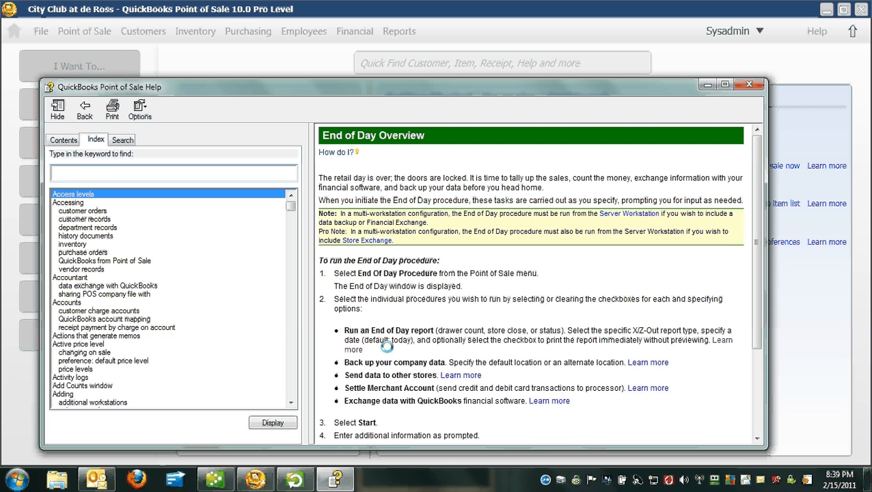
mouse_move(637, 342)
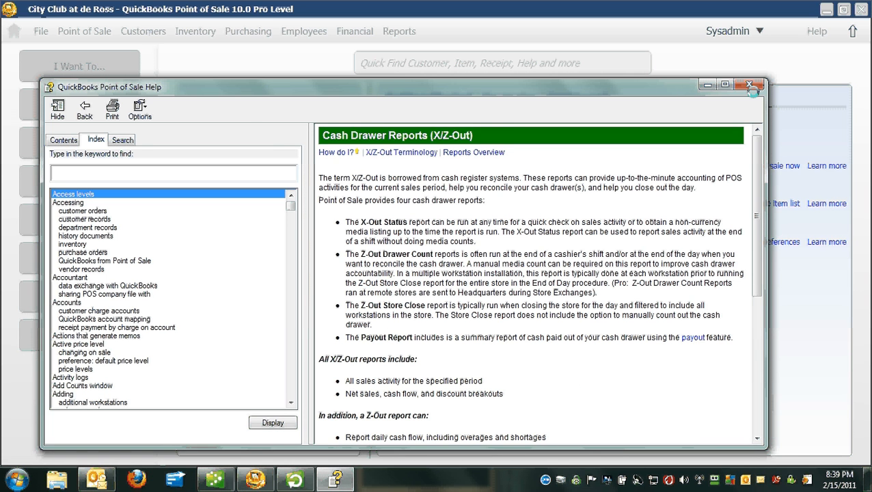
left_click(748, 85)
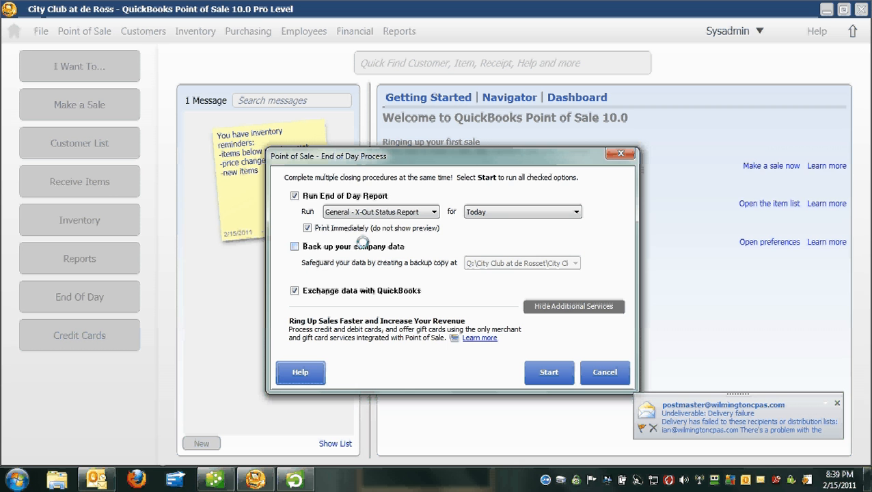
Add a company data backup, hide additional services, and start the End of Day run
left_click(293, 246)
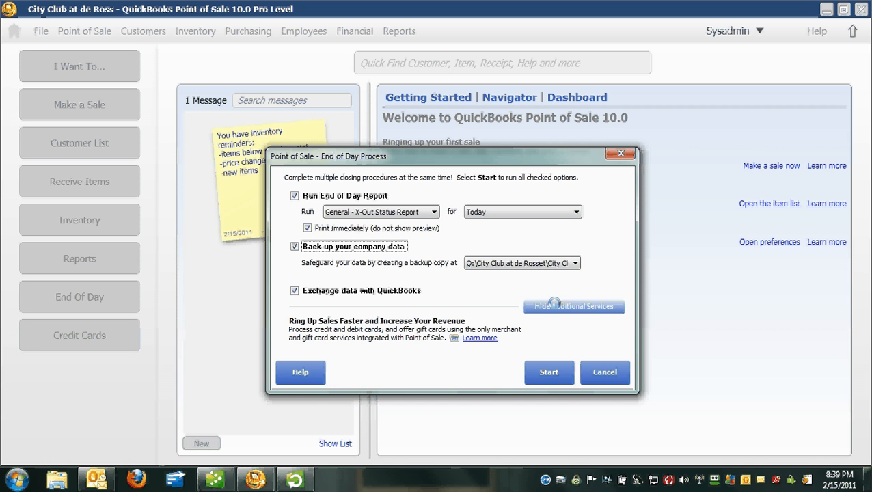
left_click(574, 306)
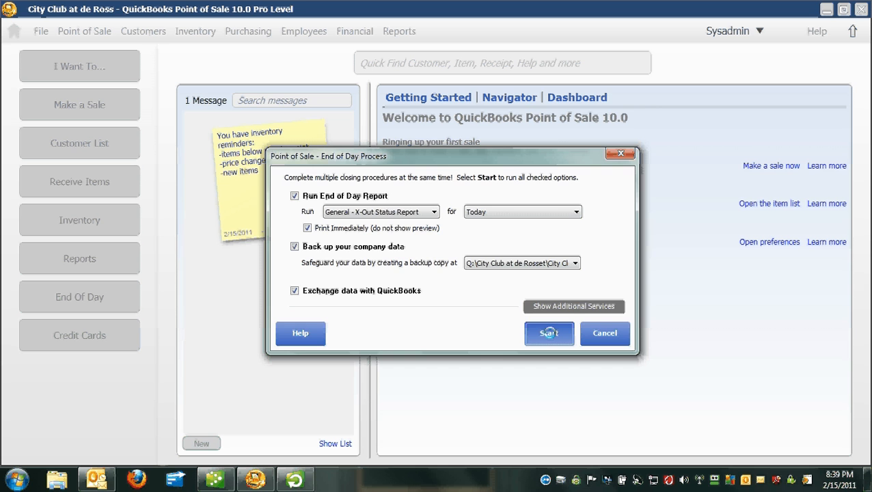
left_click(549, 334)
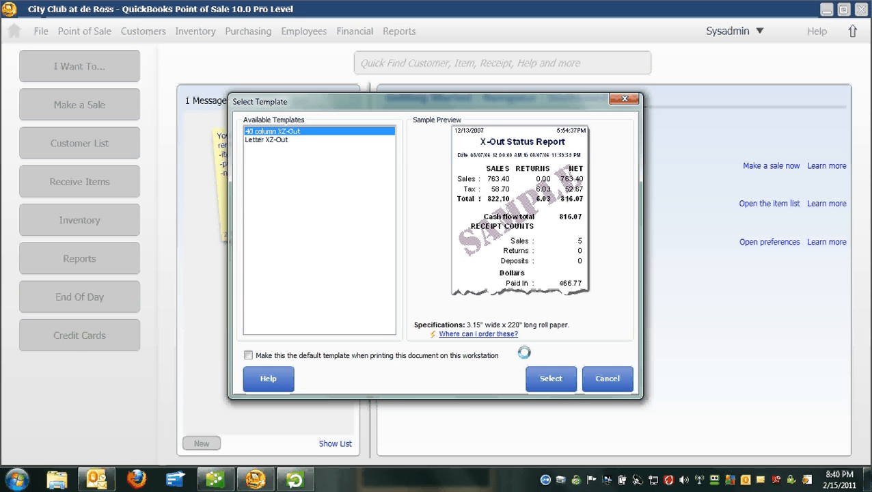
Select the Letter X/Z-Out template as this workstation's default and print the report
left_click(550, 379)
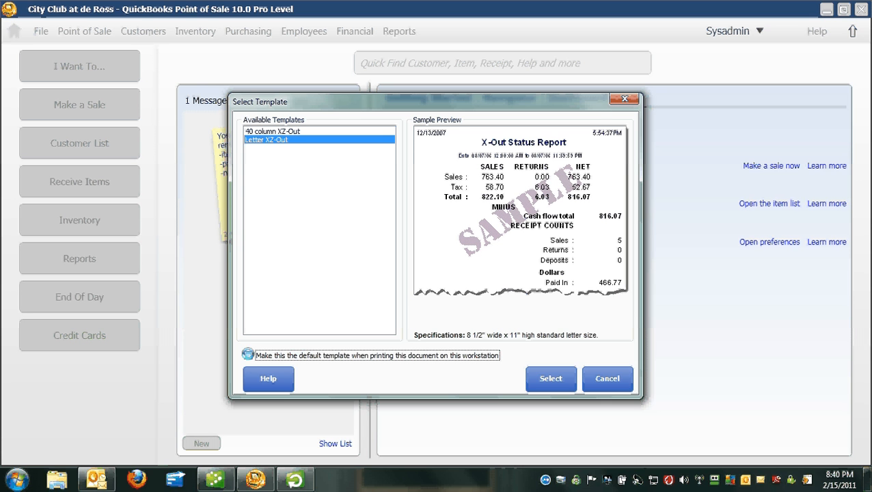
left_click(248, 355)
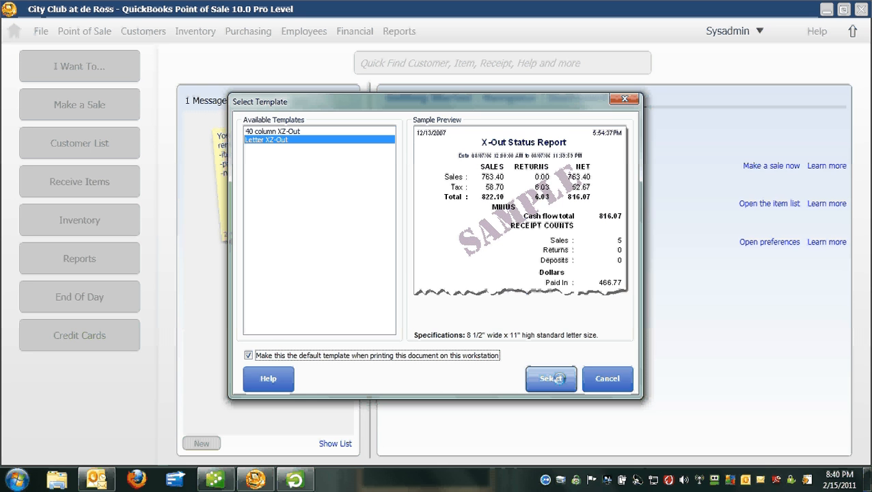
left_click(551, 379)
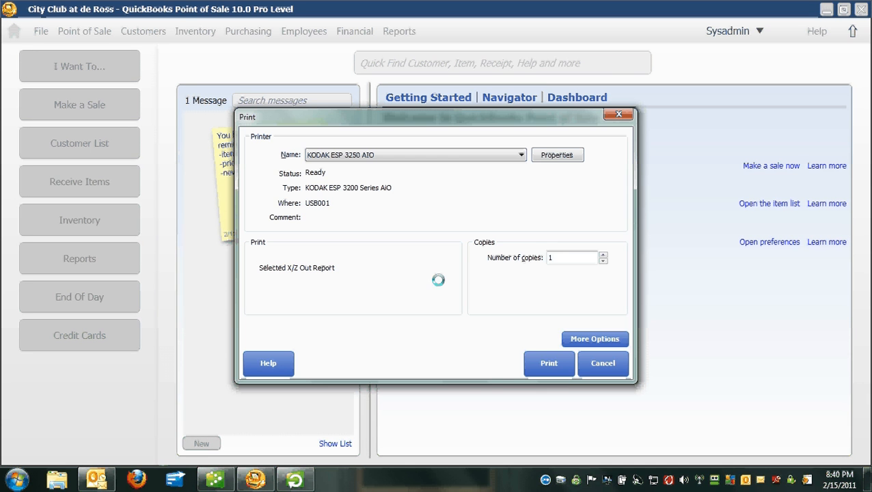
left_click(549, 363)
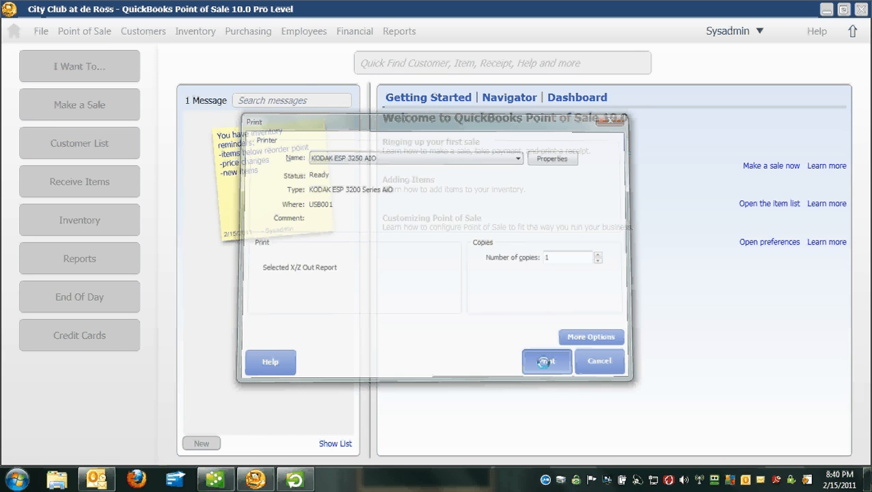
left_click(547, 361)
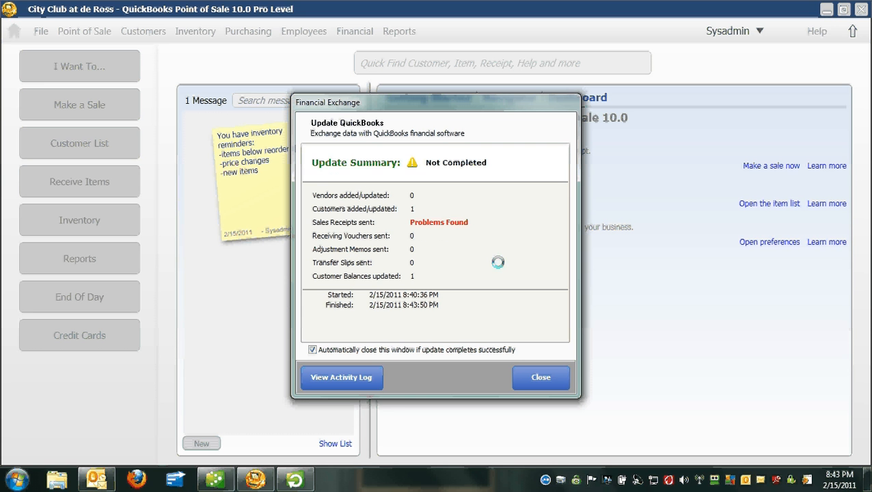
Acknowledge the Financial Exchange Update Summary reporting Not Completed with sales-receipt problems
left_click(342, 377)
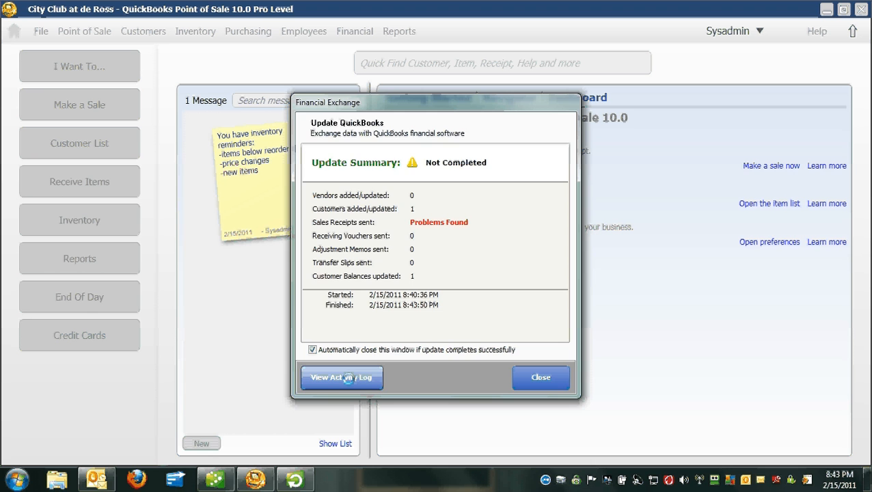
View the Financial Activity Log showing receipt #10's invalid account and POS Tip errors, then close it
left_click(539, 377)
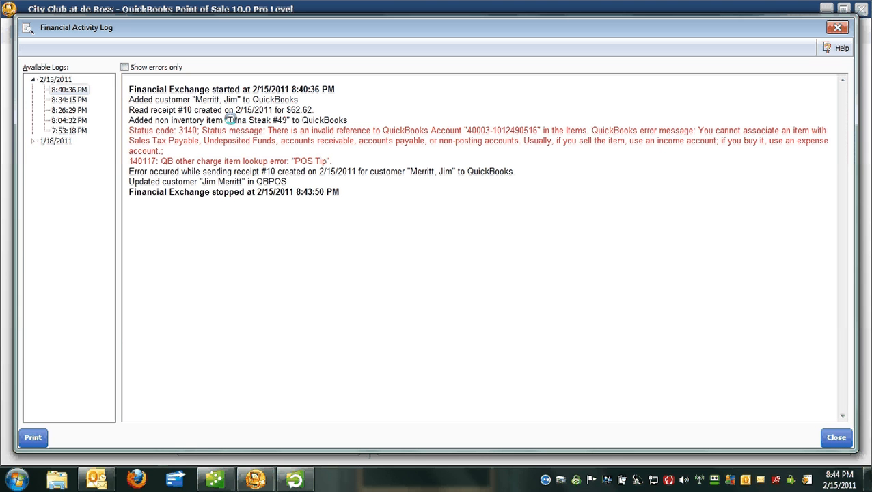
mouse_move(245, 122)
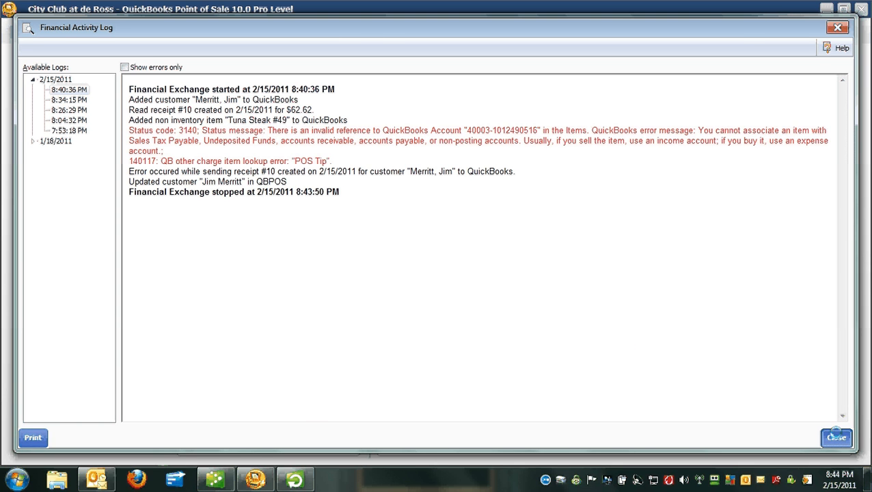
left_click(837, 437)
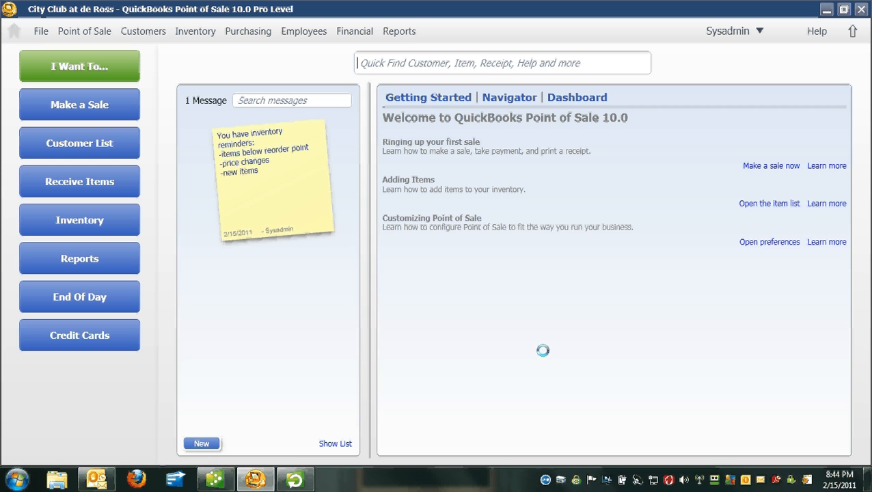
mouse_move(215, 478)
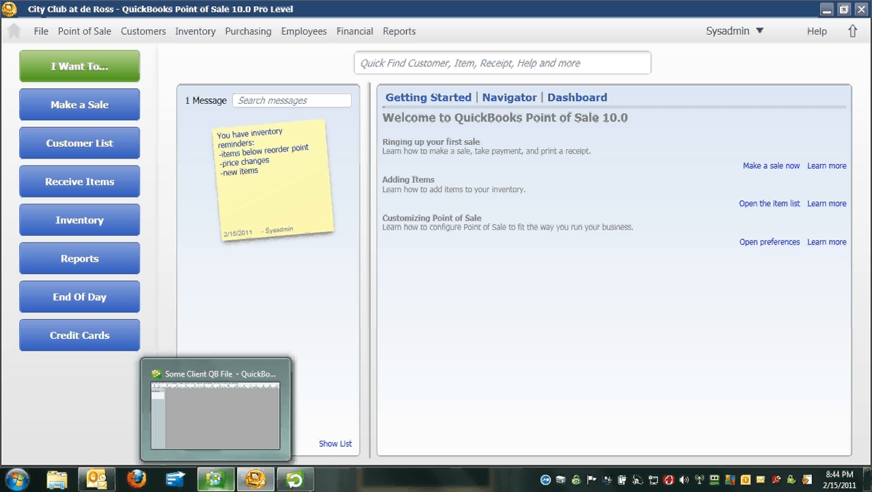
mouse_move(216, 410)
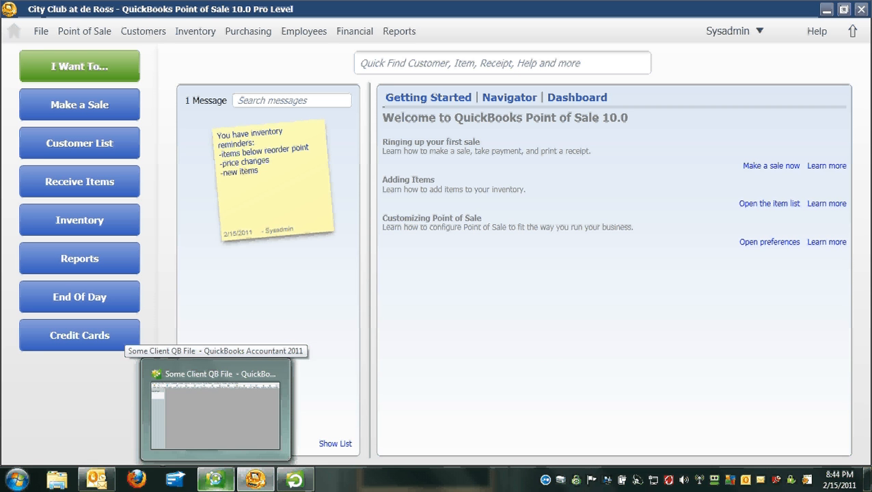
Switch to the Some Client QB File company in QuickBooks Accountant 2011 via the taskbar
left_click(502, 63)
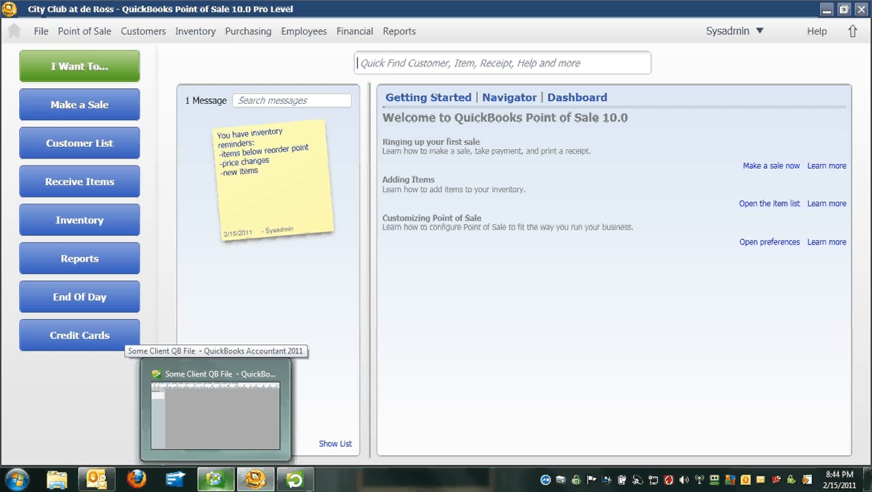
left_click(215, 409)
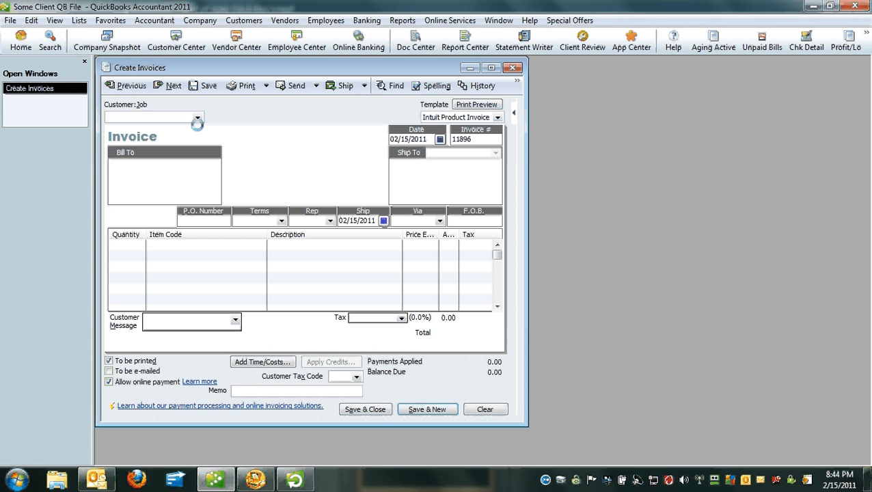
Page back through earlier invoices, including the one from POS Receipt # 6, then close Create Invoices
left_click(126, 85)
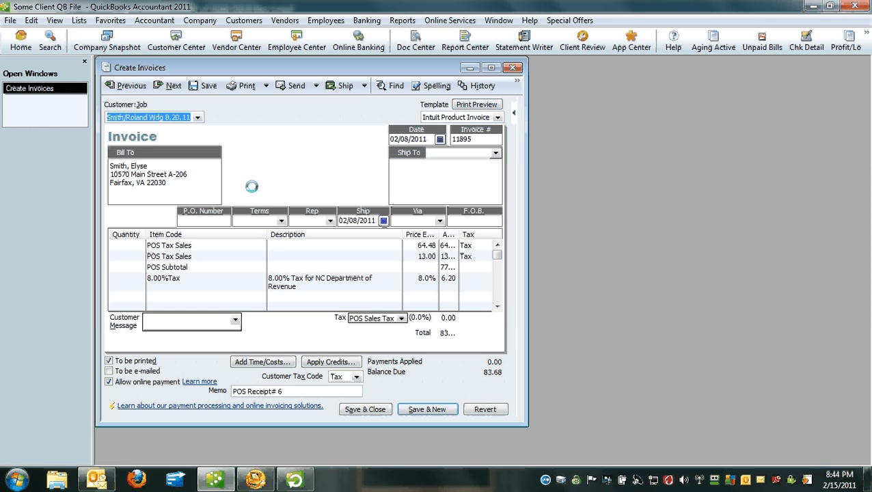
left_click(126, 85)
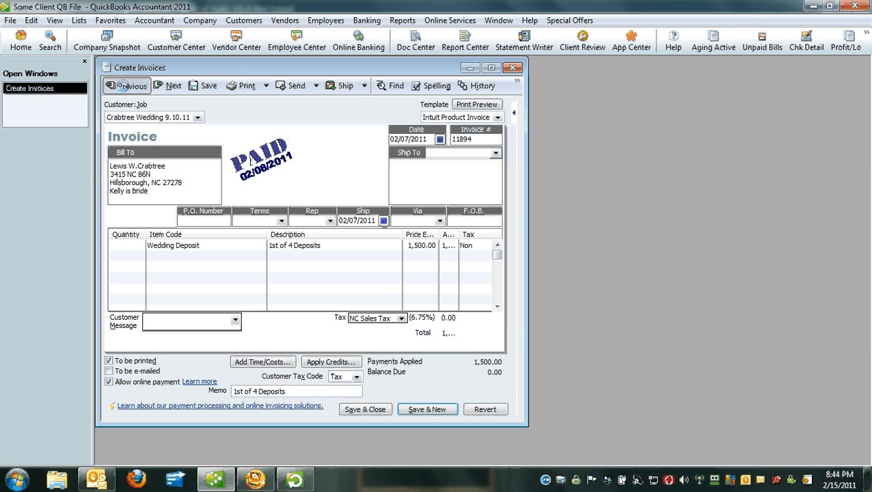
left_click(513, 67)
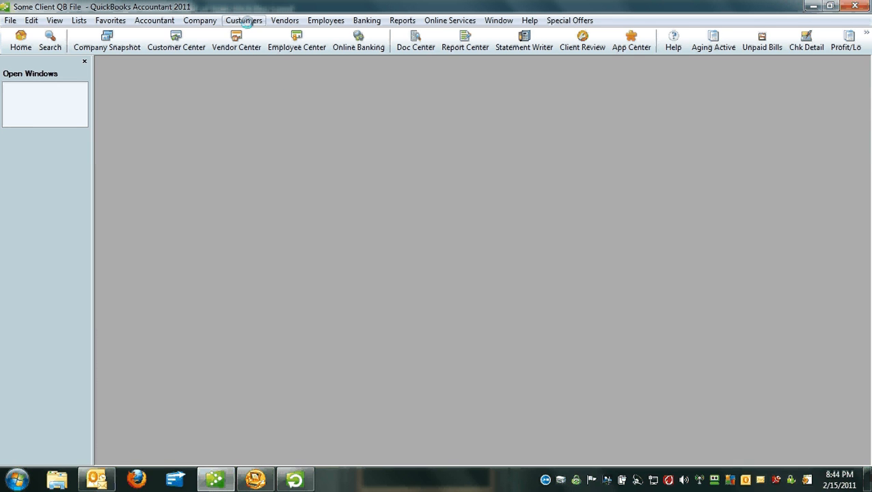
Bring up a blank Enter Sales Receipts form from the Customers menu
left_click(243, 20)
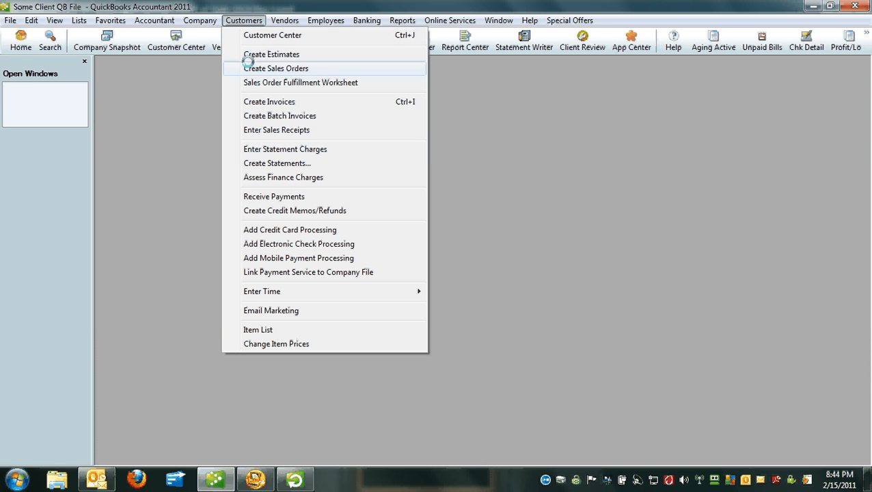
mouse_move(281, 114)
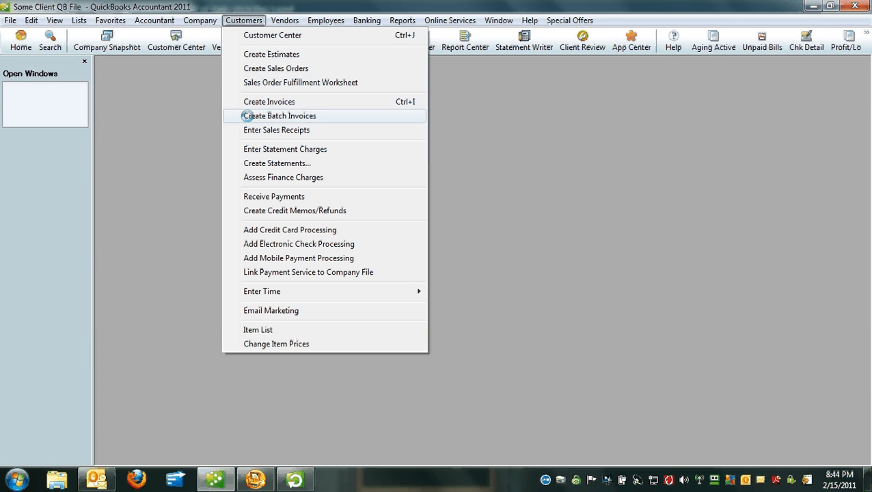
left_click(278, 114)
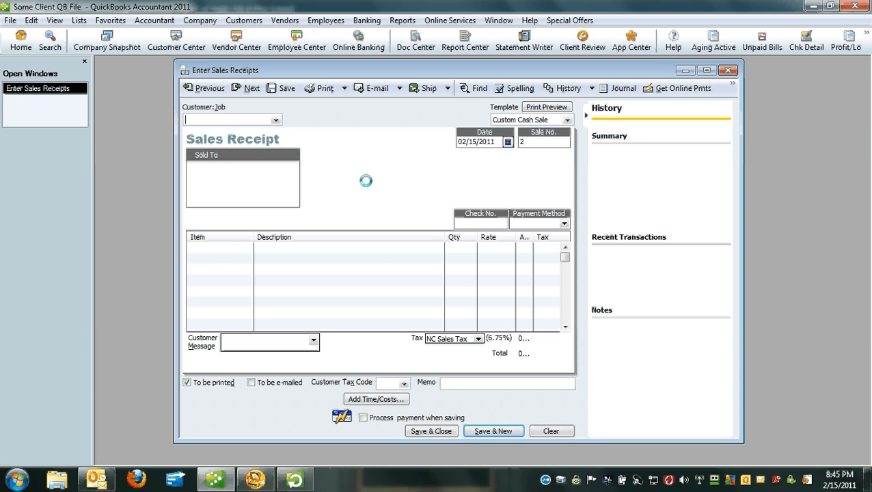
View the previous sales receipt, then return to QuickBooks Point of Sale via the taskbar
left_click(205, 88)
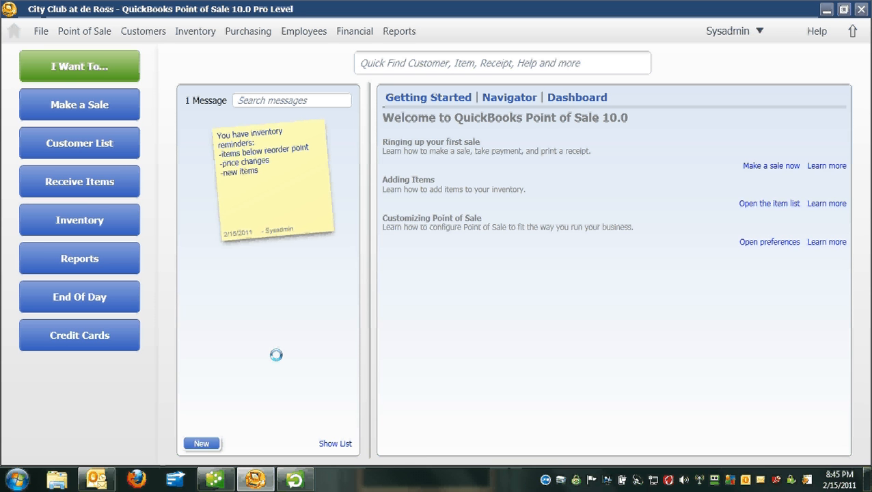
left_click(502, 63)
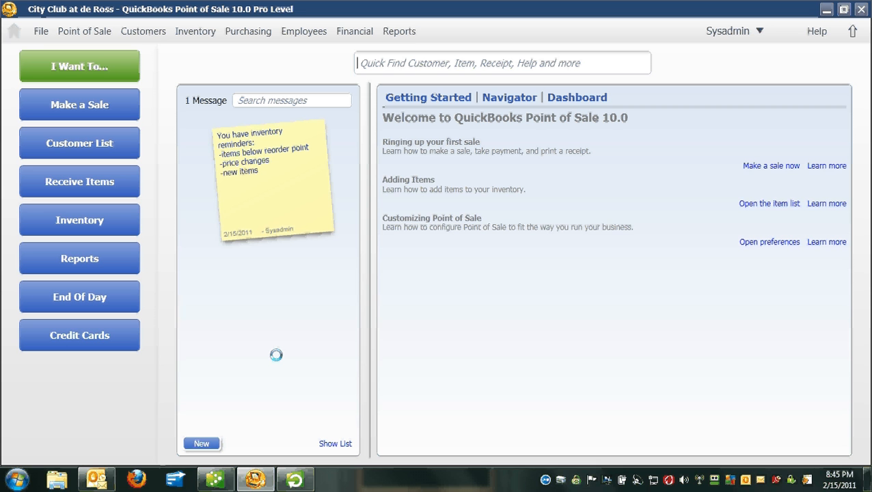